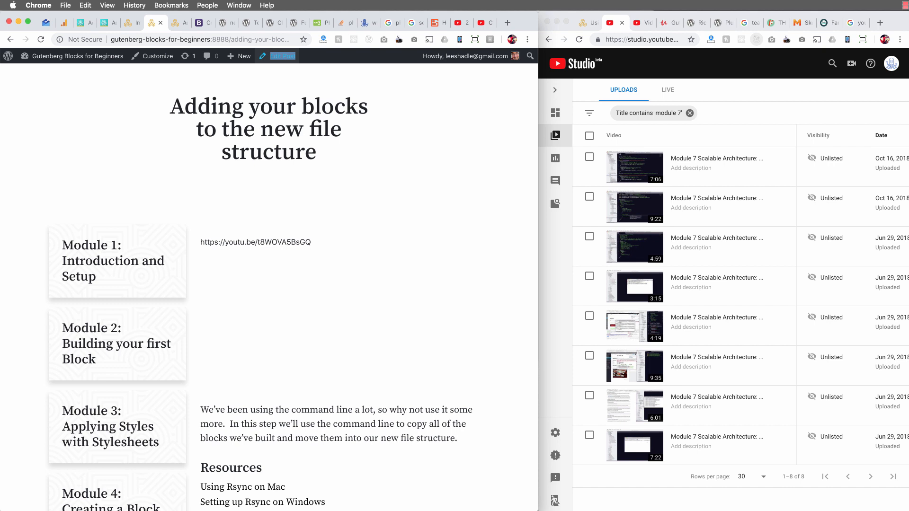
mouse_move(201, 245)
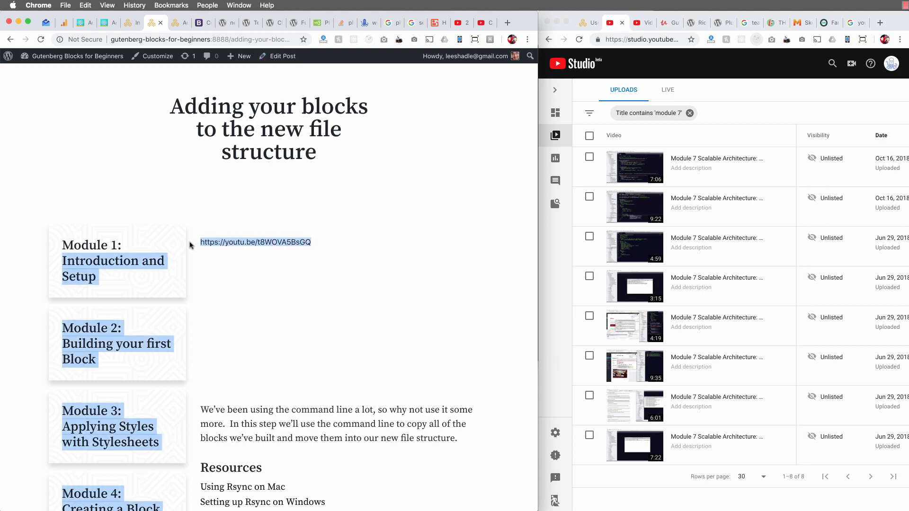
Step: View the next lesson's embedded player, then return to the Adding your blocks lesson
left_click(296, 297)
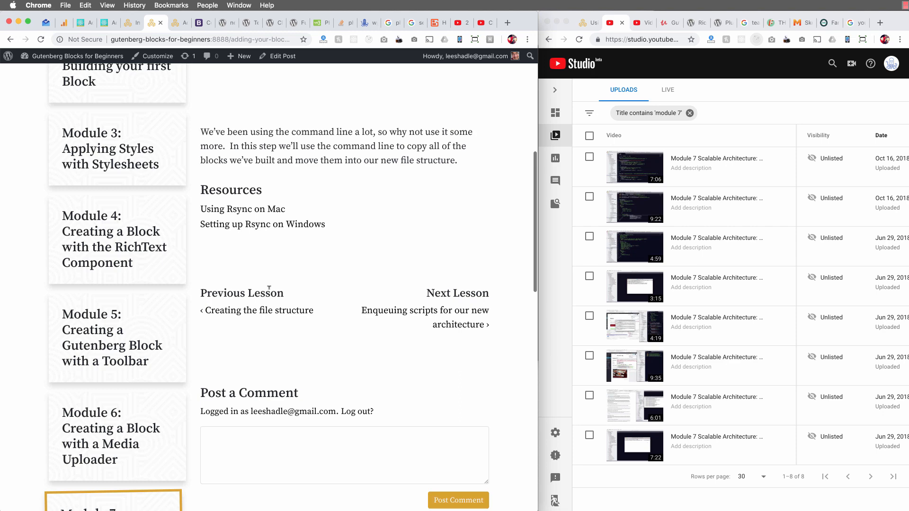
left_click(438, 317)
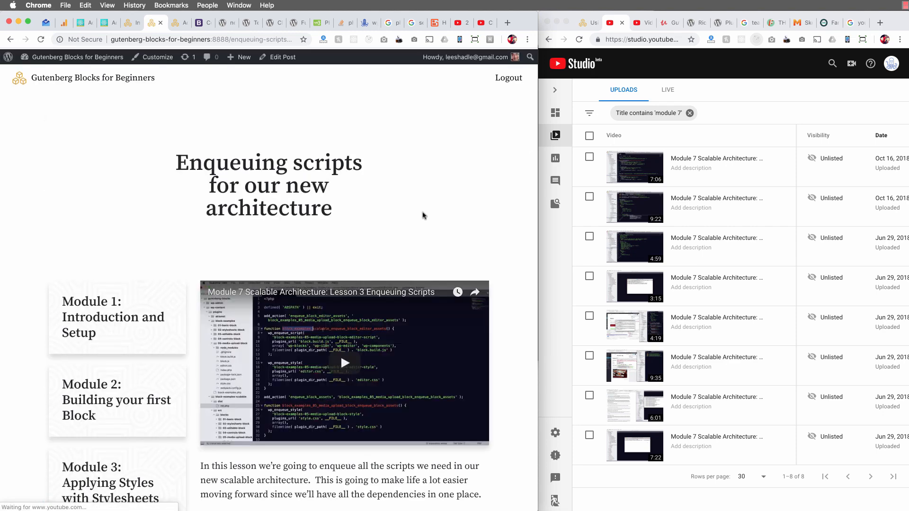
scroll("down", 3)
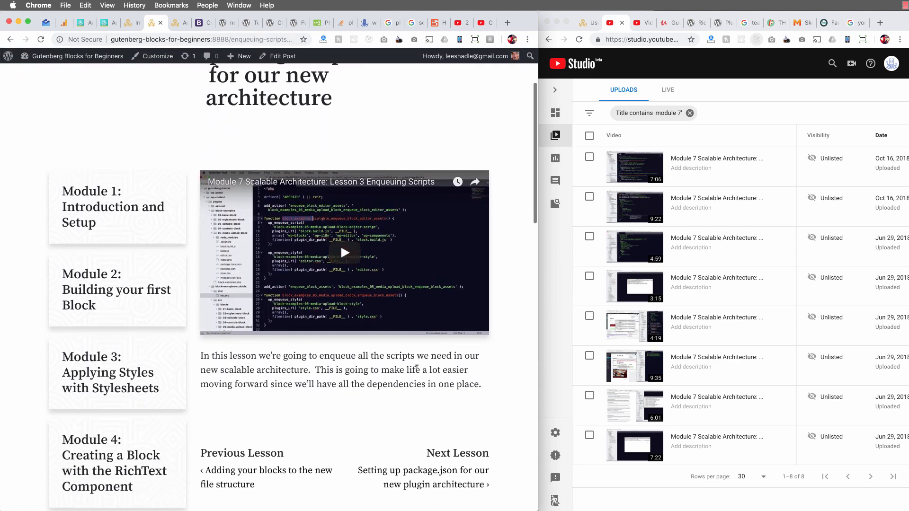
left_click(242, 471)
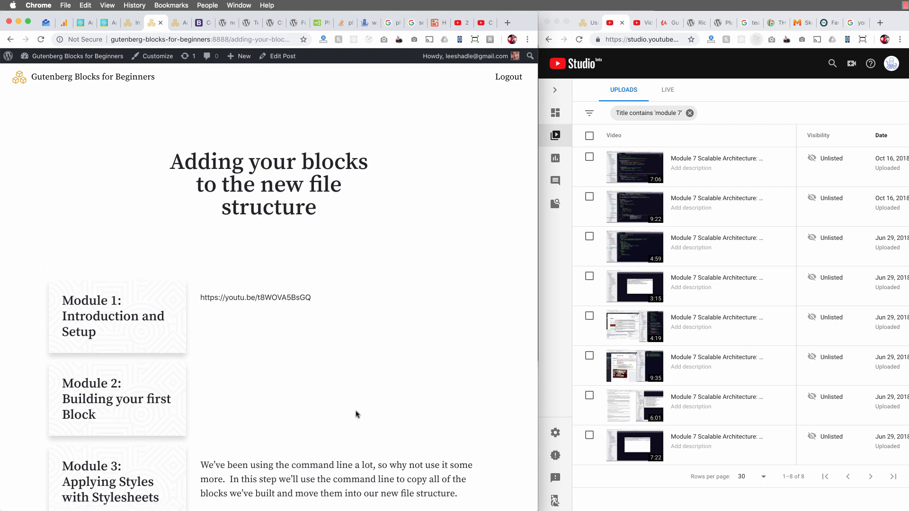
mouse_move(398, 225)
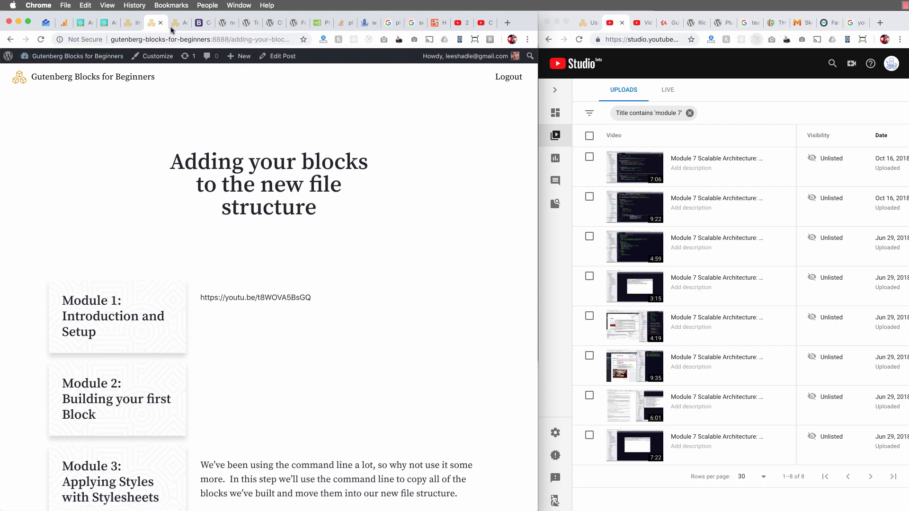
mouse_move(170, 23)
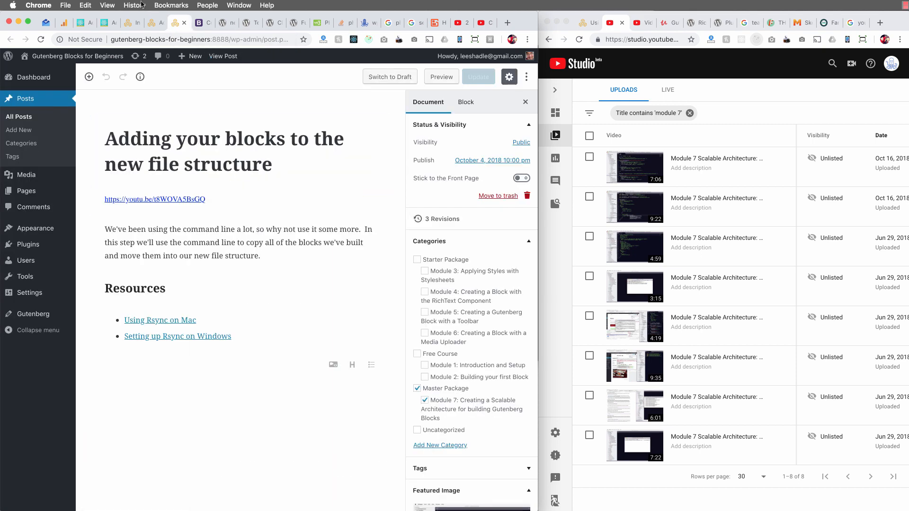
Step: Add a YouTube embed block below the plain video link, with block settings hidden
left_click(238, 242)
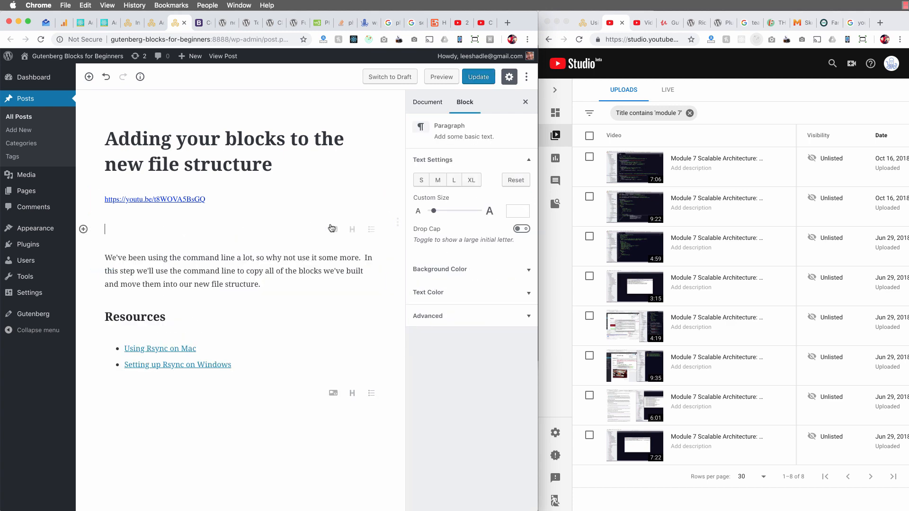
left_click(428, 103)
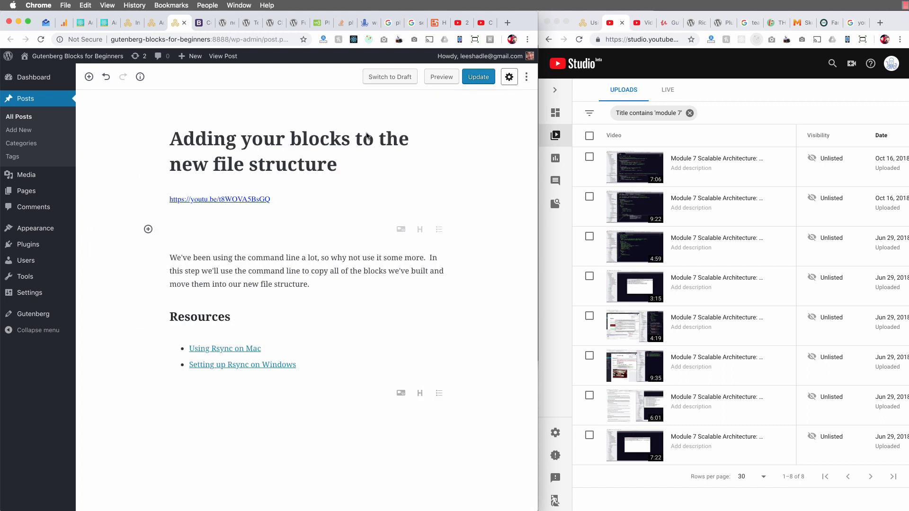
left_click(148, 229)
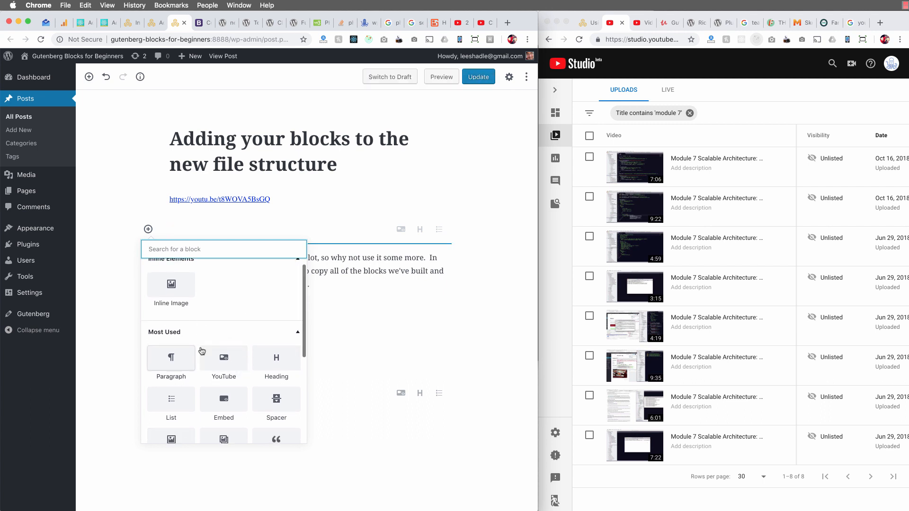
mouse_move(230, 363)
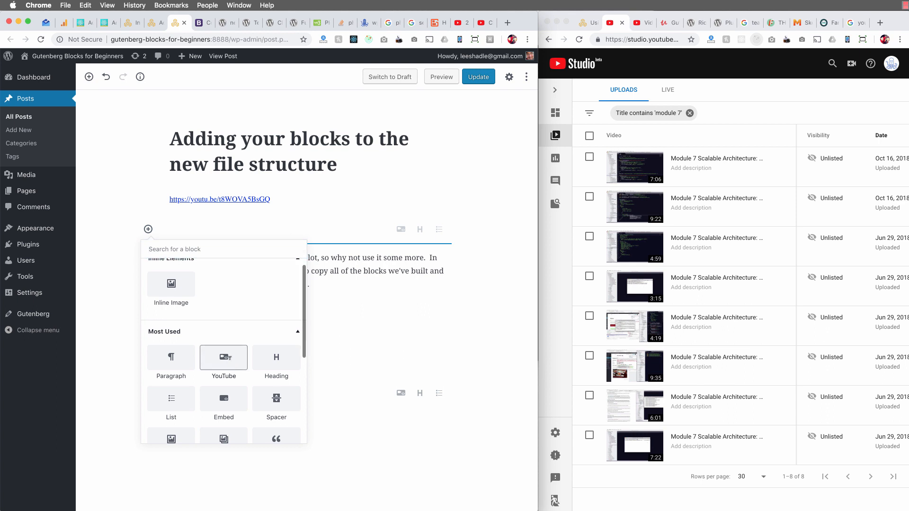
left_click(223, 358)
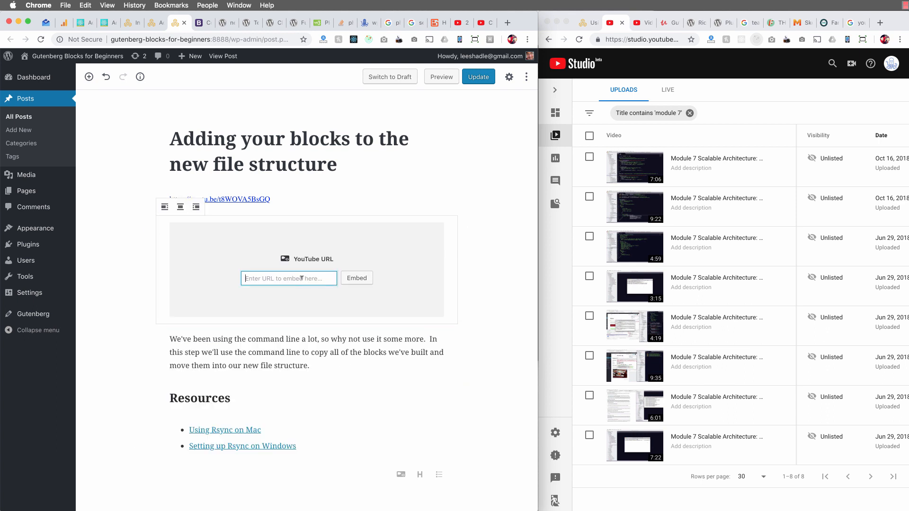
Step: Embed the lesson video link in the new block and deselect the original link block
left_click(356, 279)
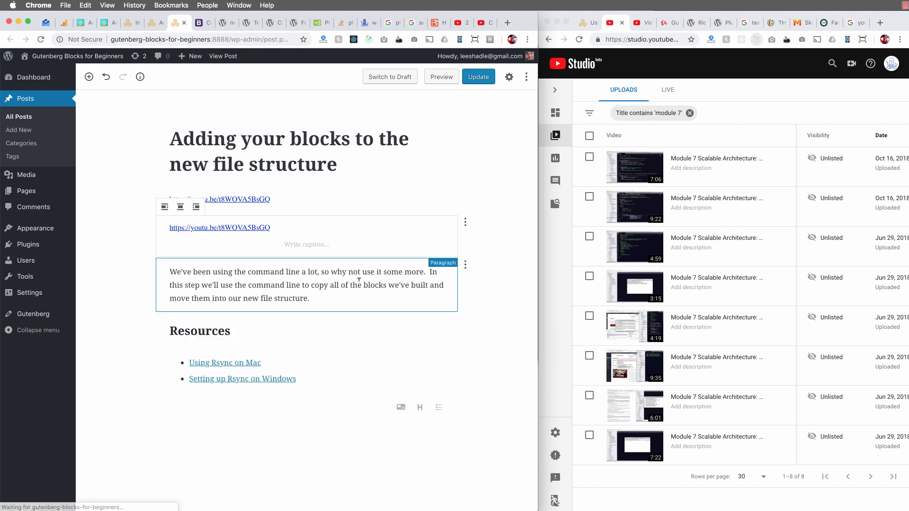
left_click(279, 211)
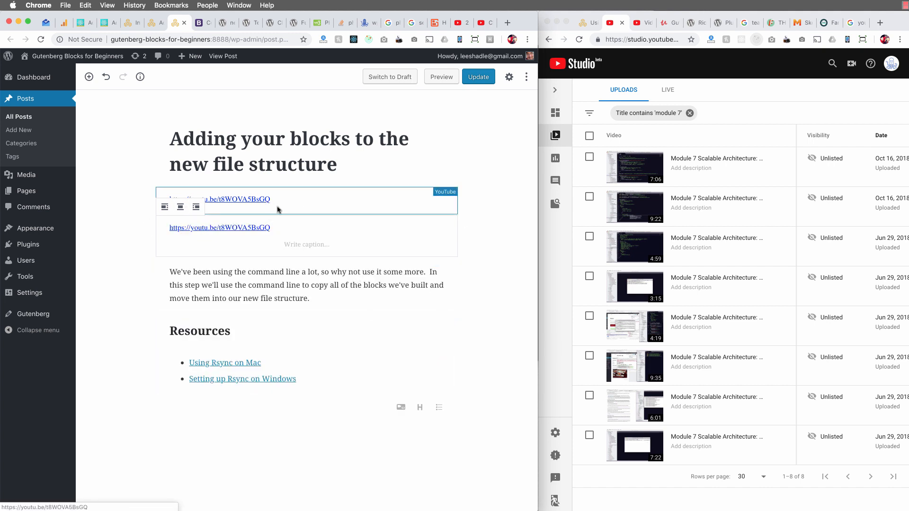
left_click(478, 75)
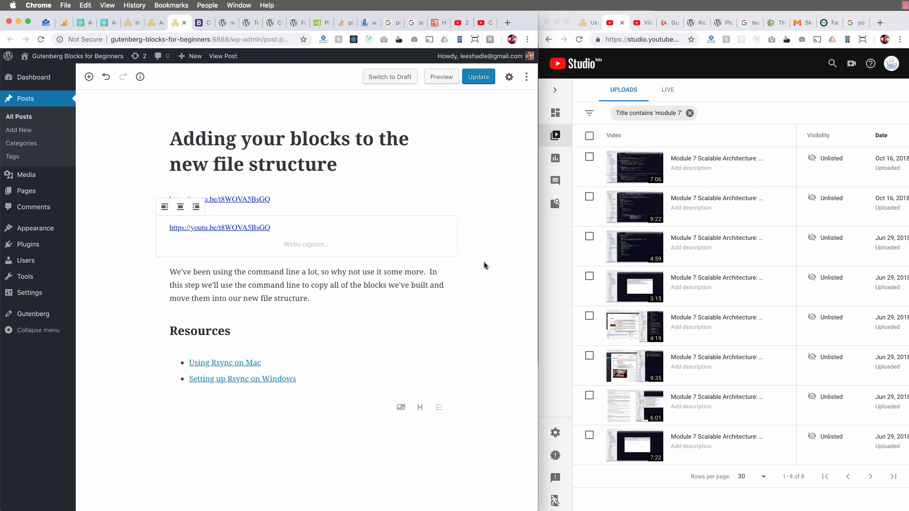
mouse_move(482, 199)
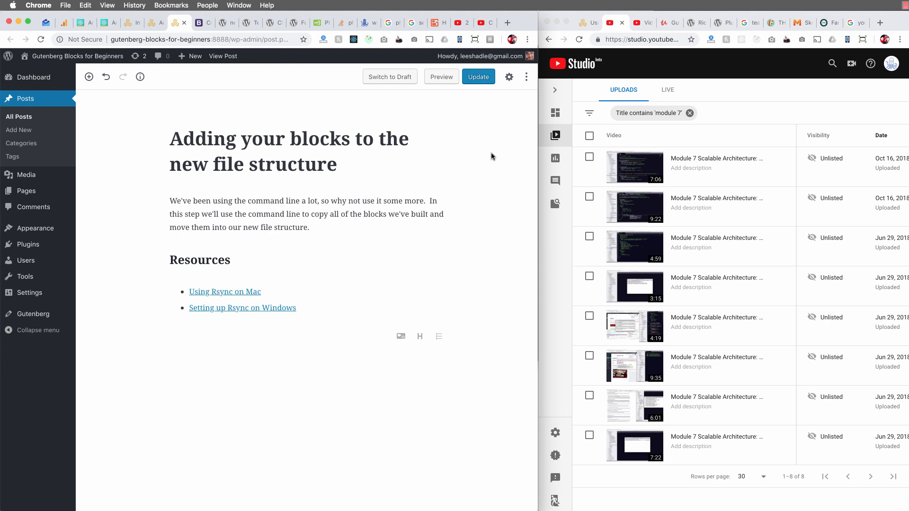
mouse_move(707, 64)
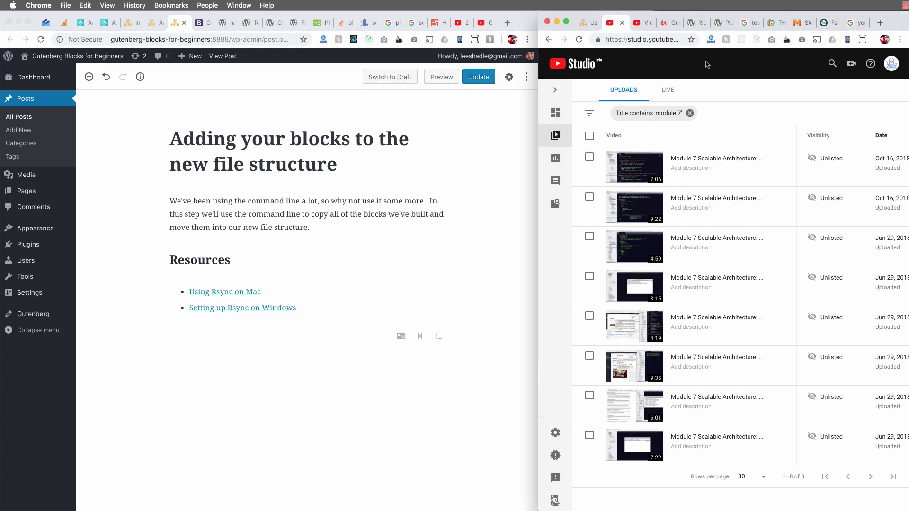
mouse_move(705, 440)
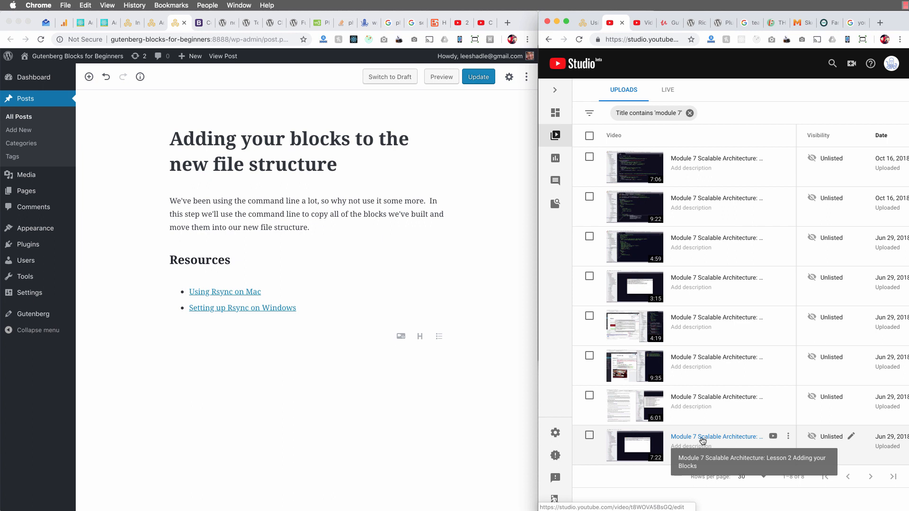
Step: Enable Allow embedding in the Lesson 2 Adding your Blocks video's advanced settings
left_click(717, 437)
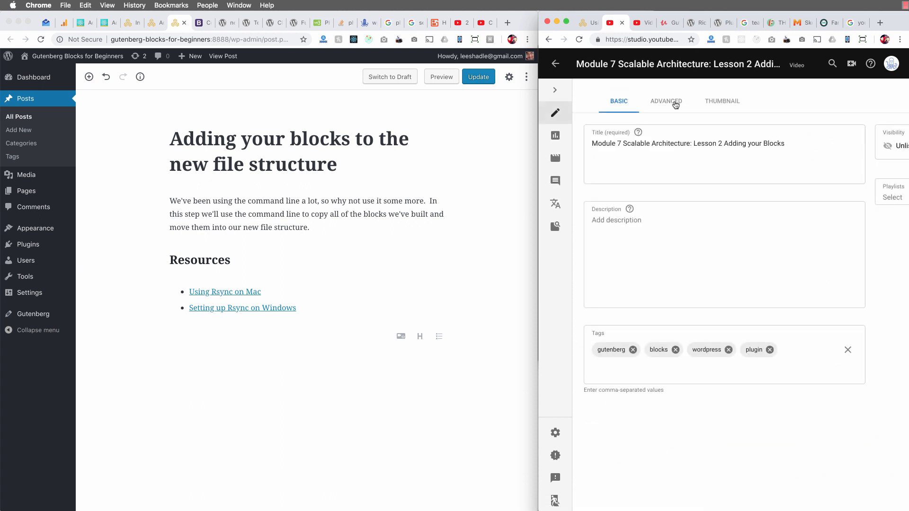
left_click(667, 100)
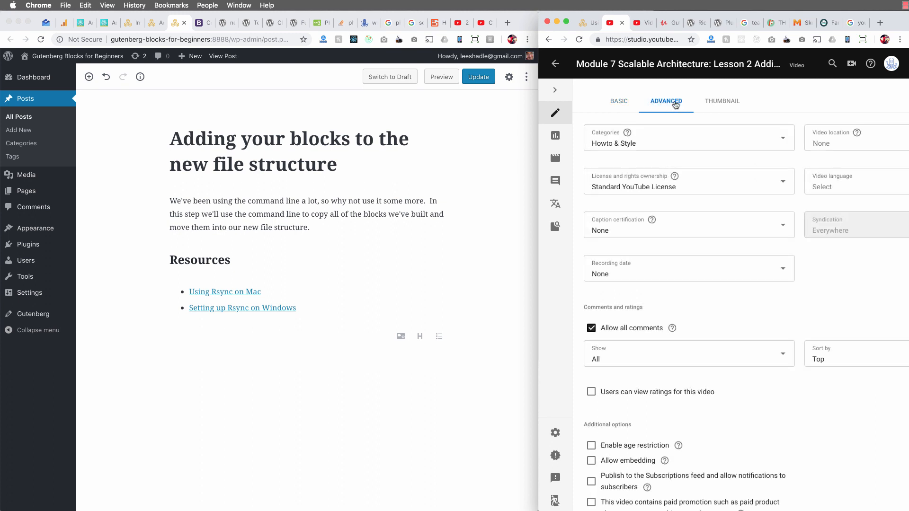
scroll("down", 3)
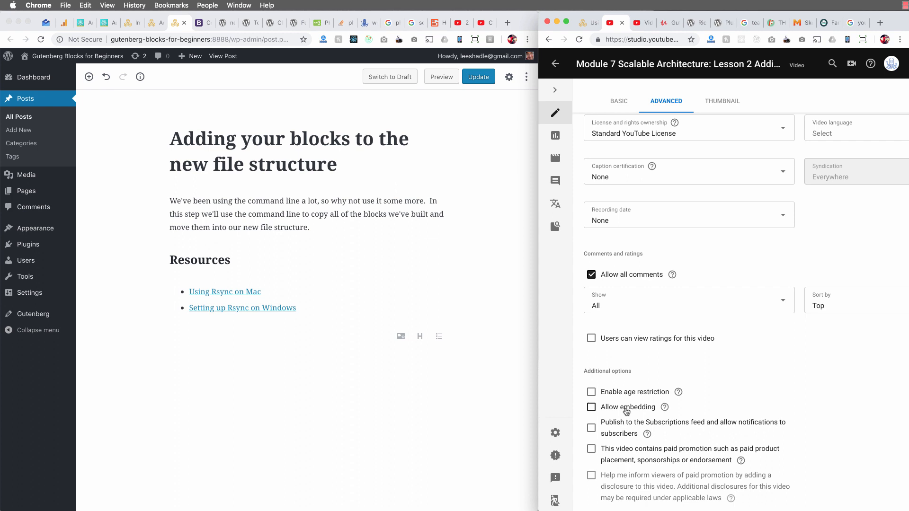
mouse_move(639, 429)
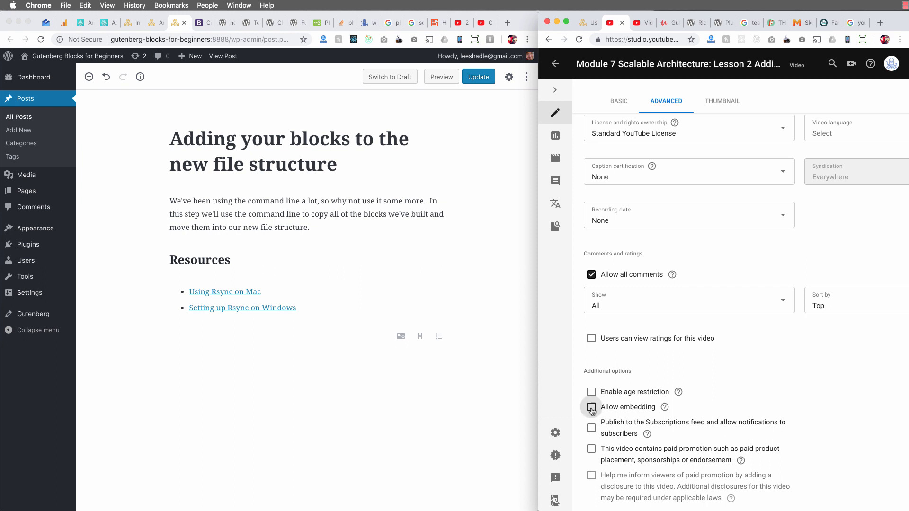
left_click(591, 407)
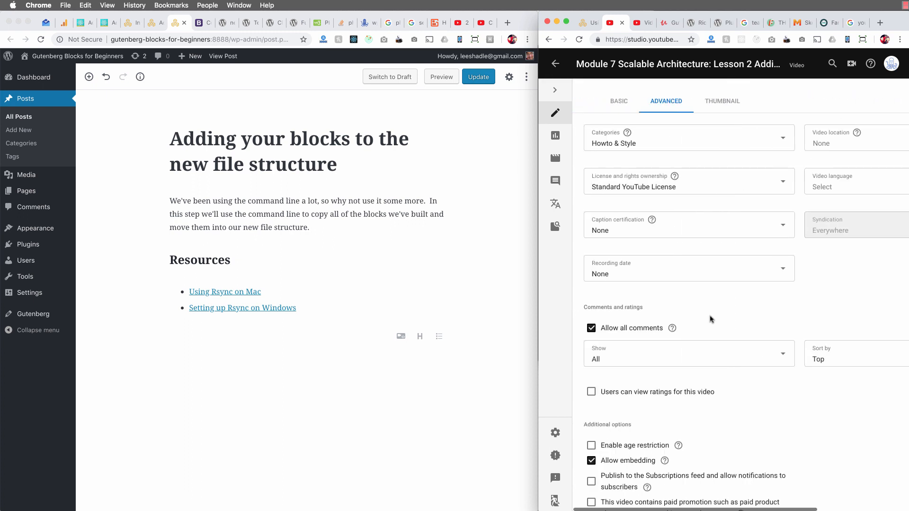
left_click(331, 214)
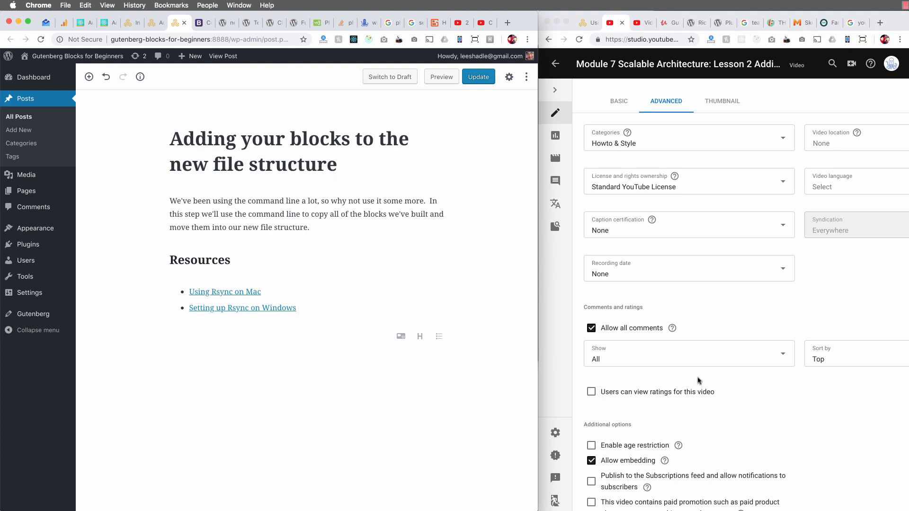
mouse_move(693, 402)
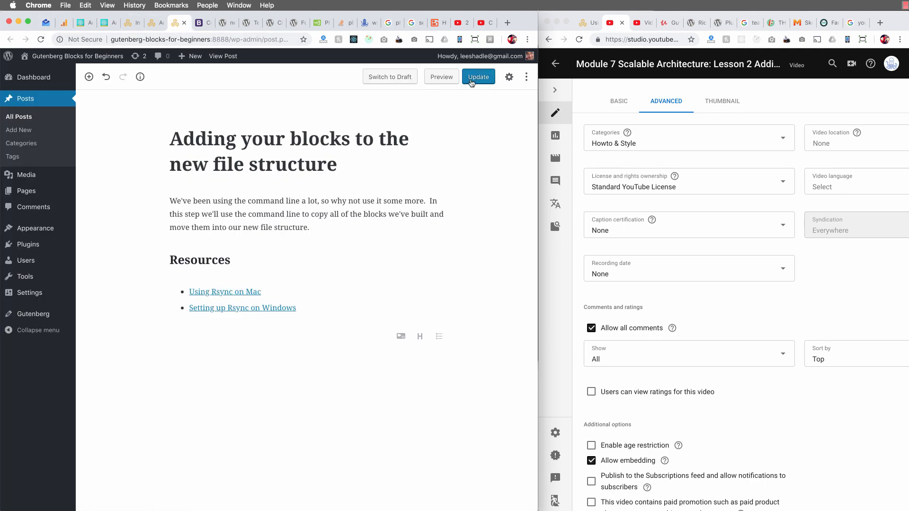
left_click(478, 77)
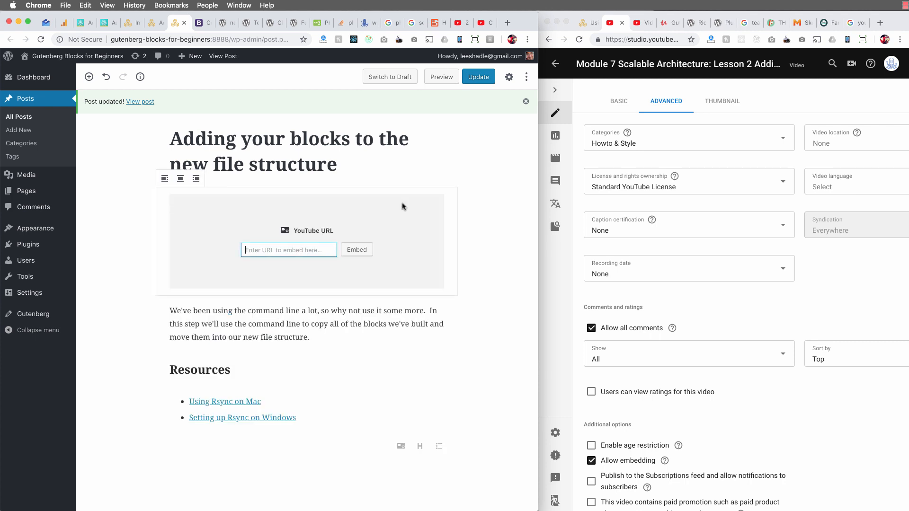
type("https://youtu.be/t8WpVA5BsGQ")
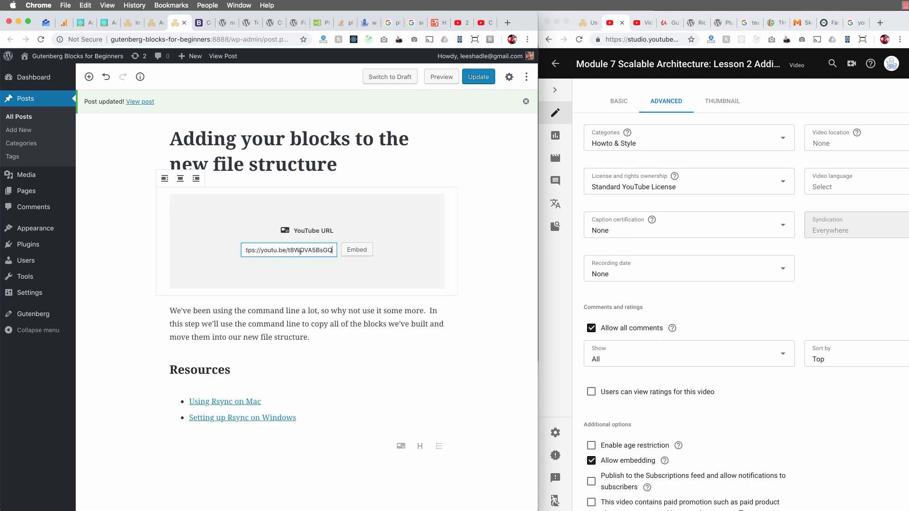
left_click(356, 250)
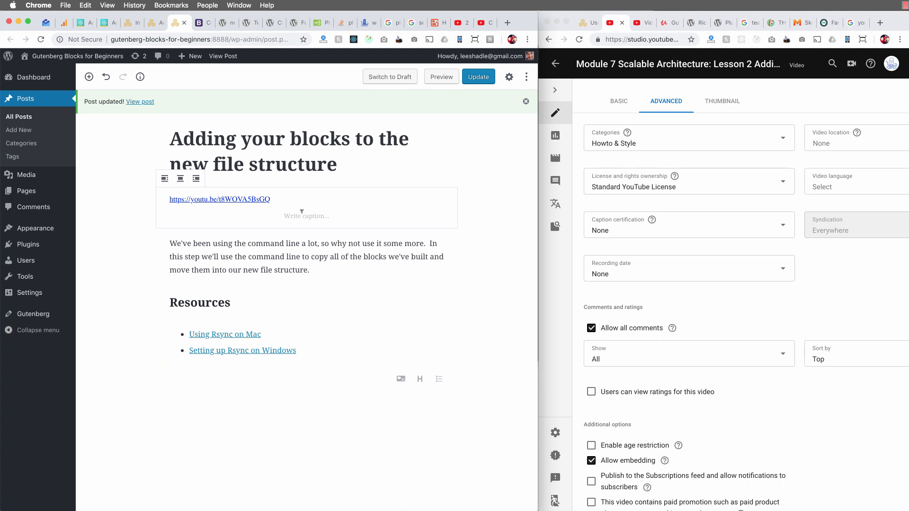
left_click(190, 56)
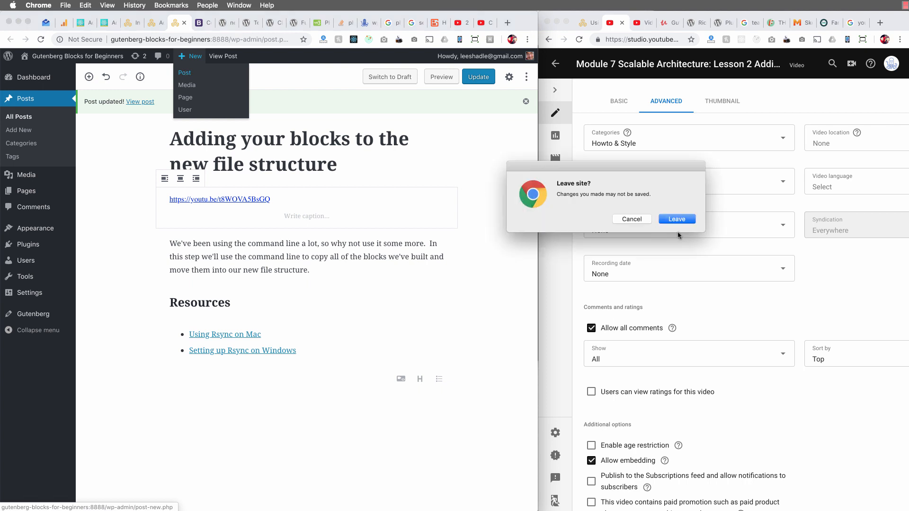
Step: Leave for the new post, add a YouTube block, and copy the lesson video's shareable link from YouTube Studio
left_click(676, 220)
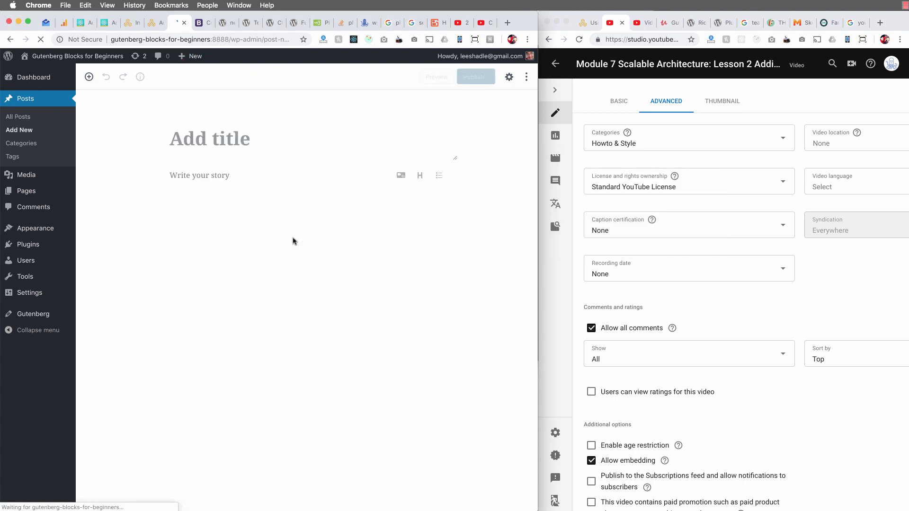
mouse_move(401, 176)
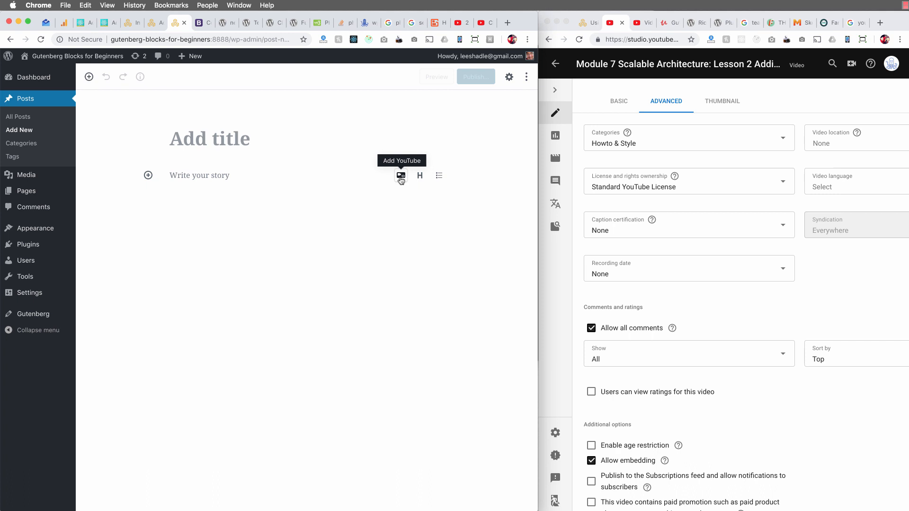
left_click(399, 176)
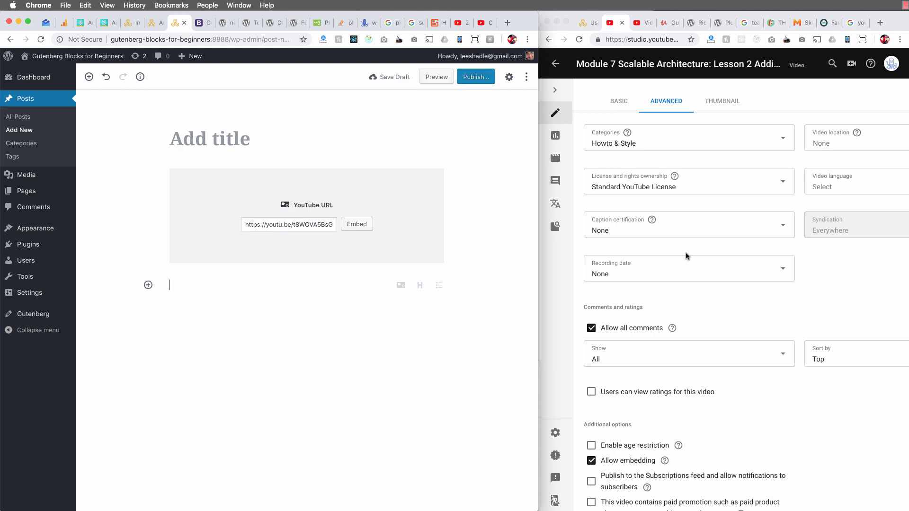
left_click(637, 23)
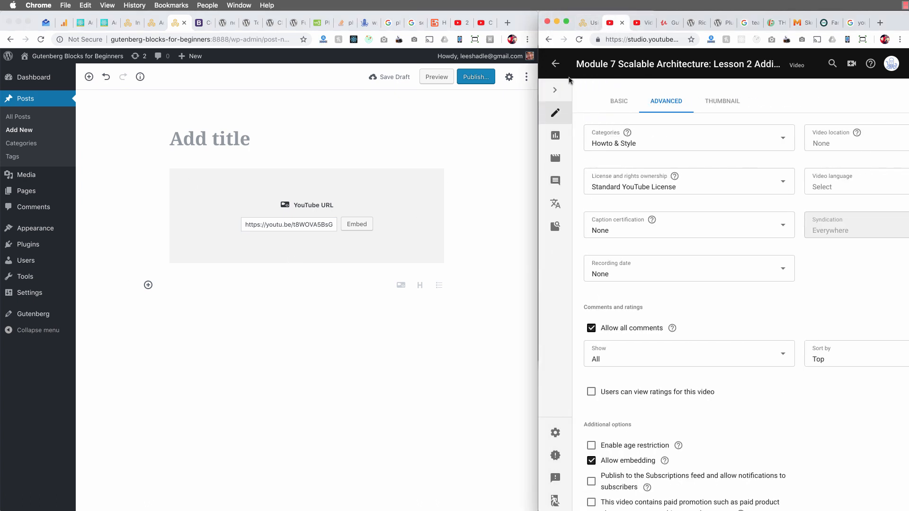
left_click(555, 64)
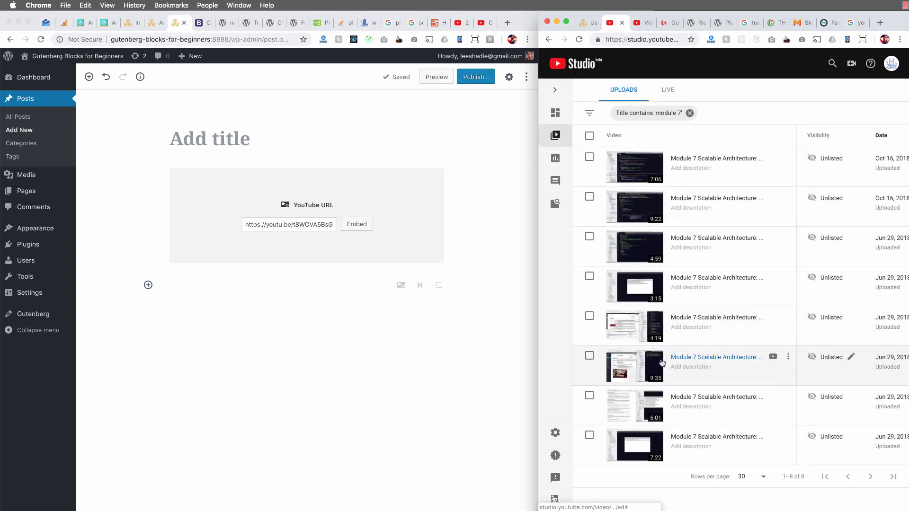
scroll("down", 3)
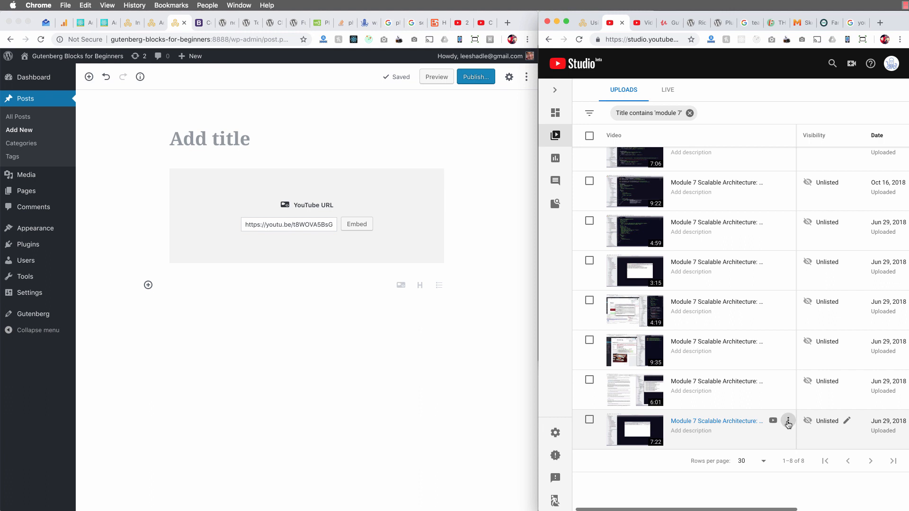
left_click(788, 421)
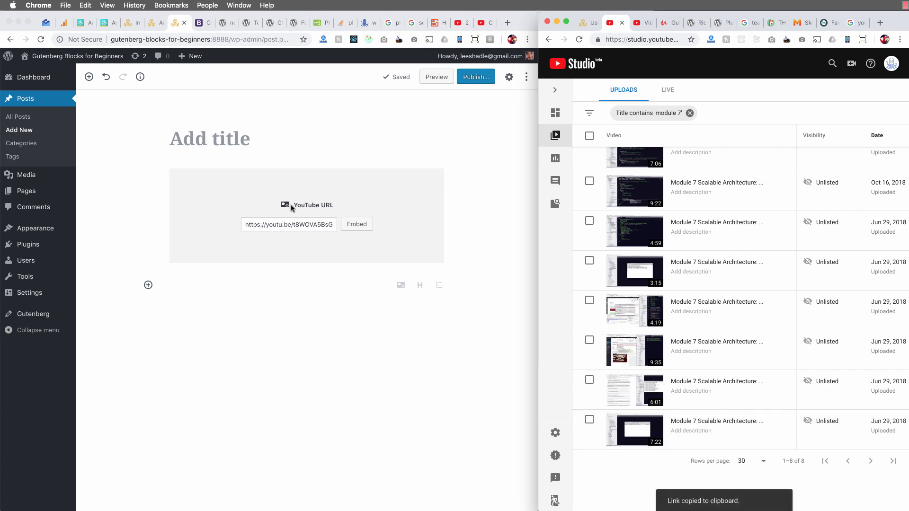
Step: Embed the copied link so the video player appears, then show block settings
left_click(289, 224)
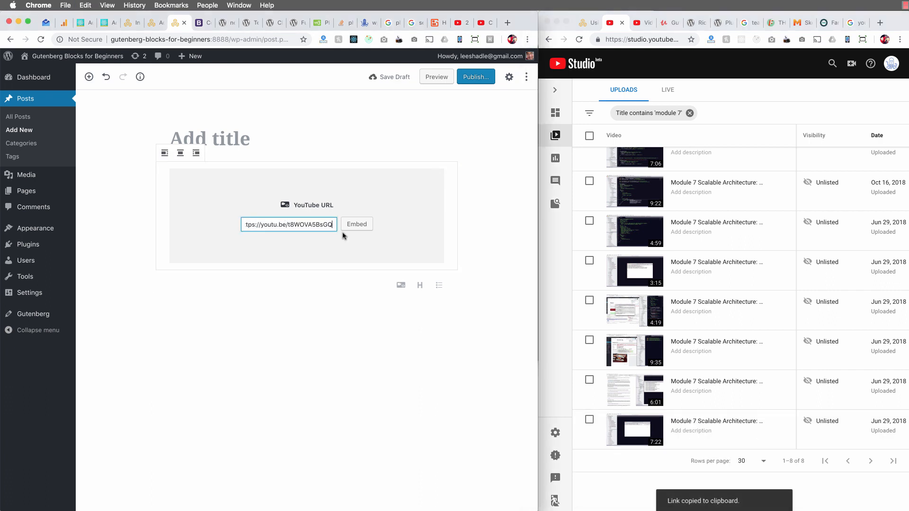
left_click(356, 223)
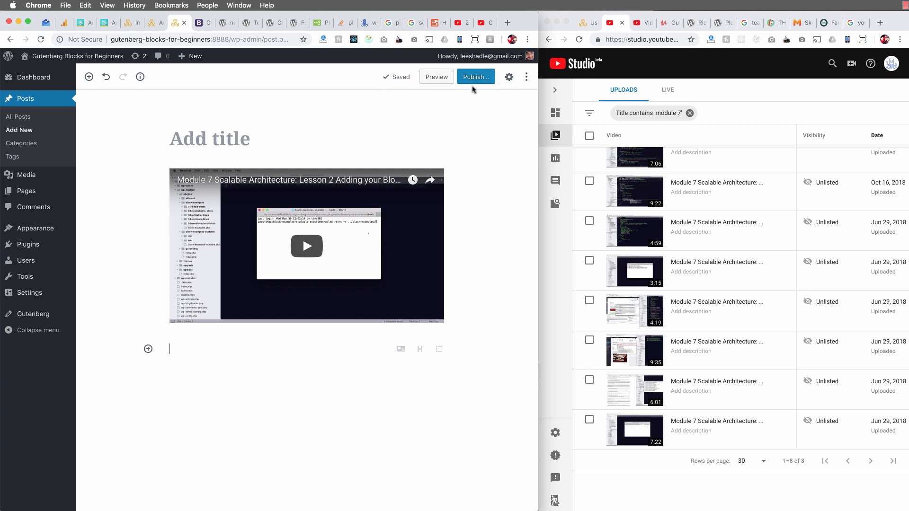
left_click(508, 77)
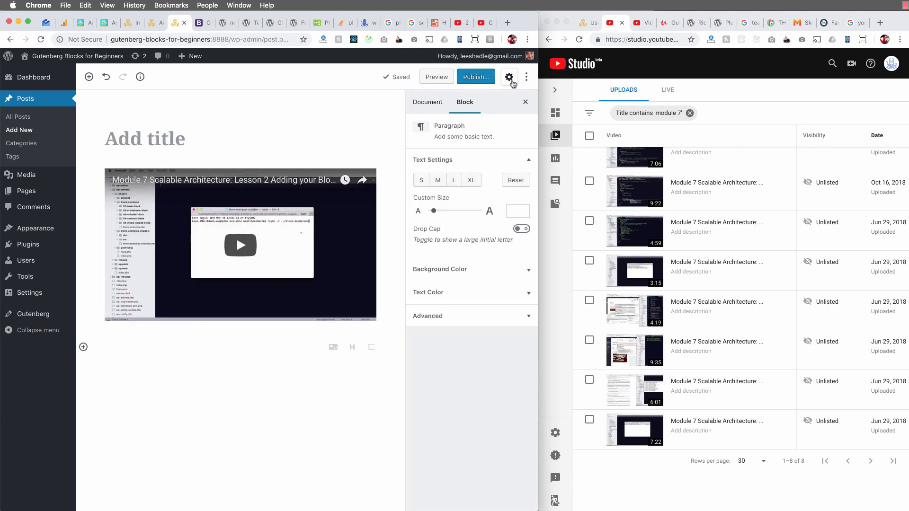
Step: Return to the lesson post editor and embed the YouTube URL block as a player
left_click(175, 23)
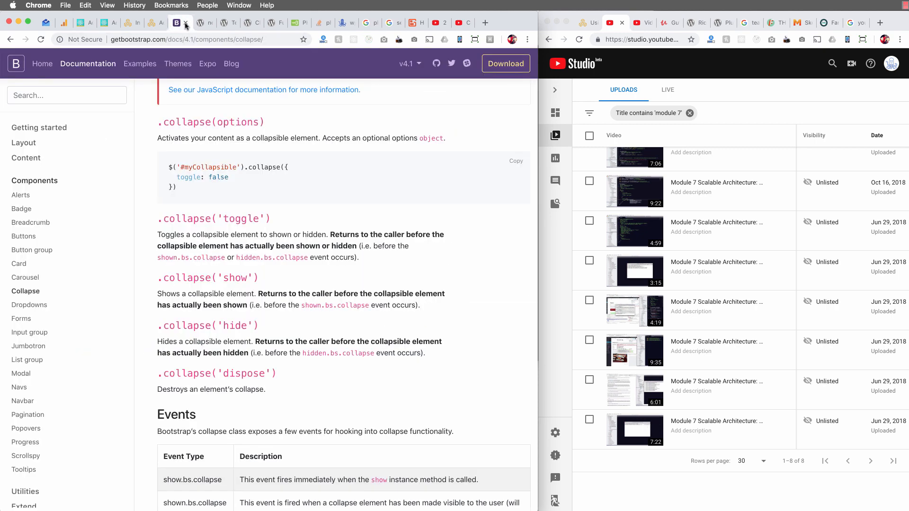
left_click(157, 23)
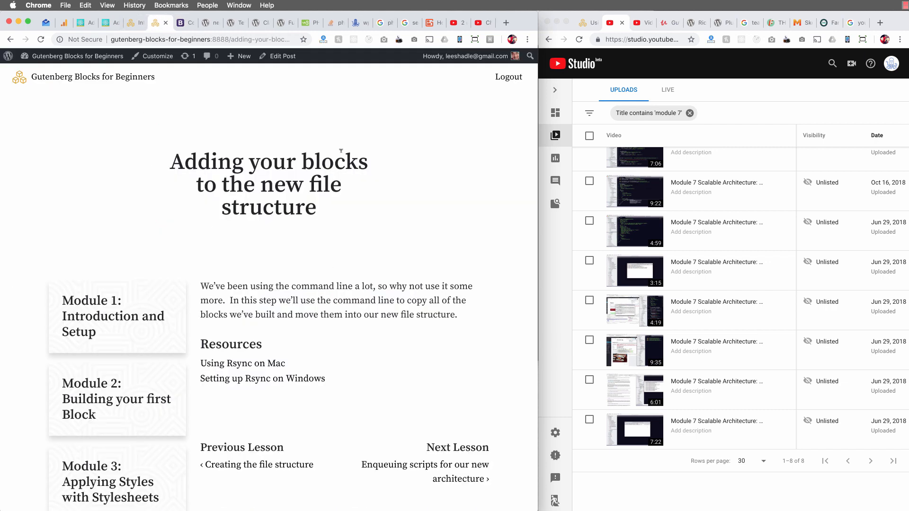
right_click(282, 56)
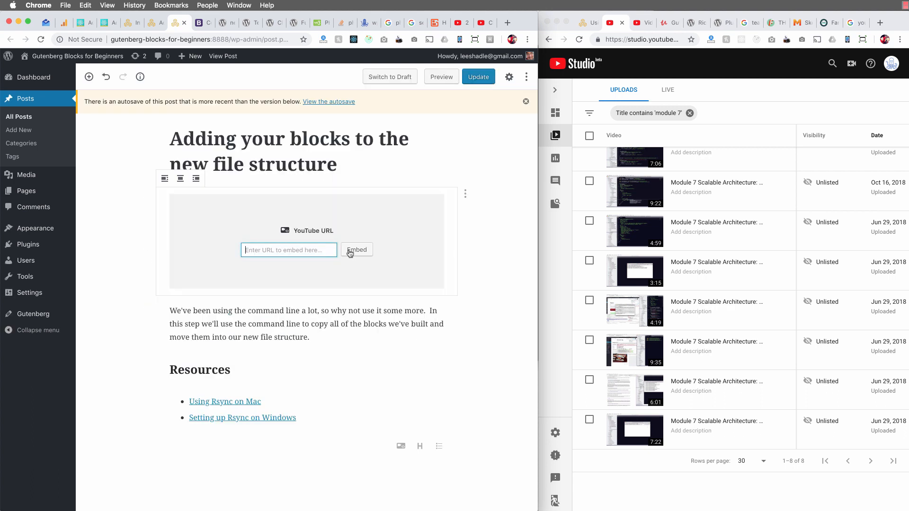
left_click(356, 250)
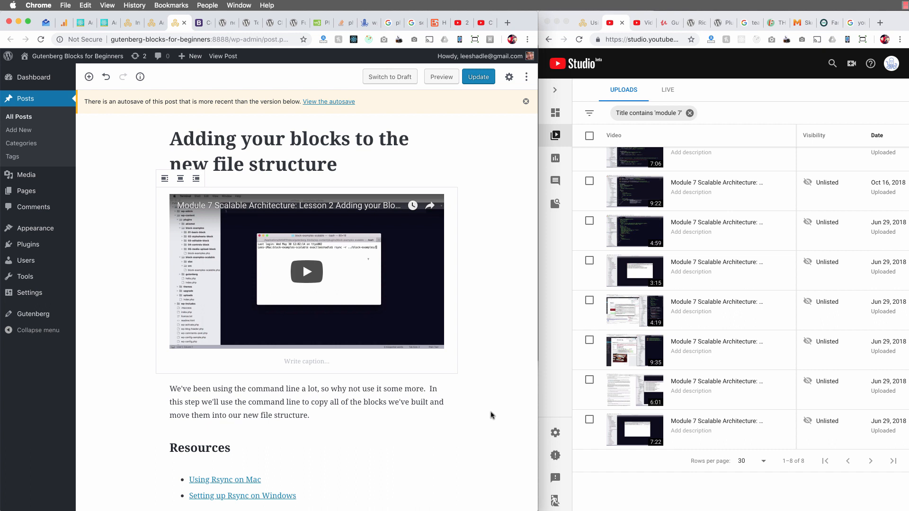
mouse_move(689, 435)
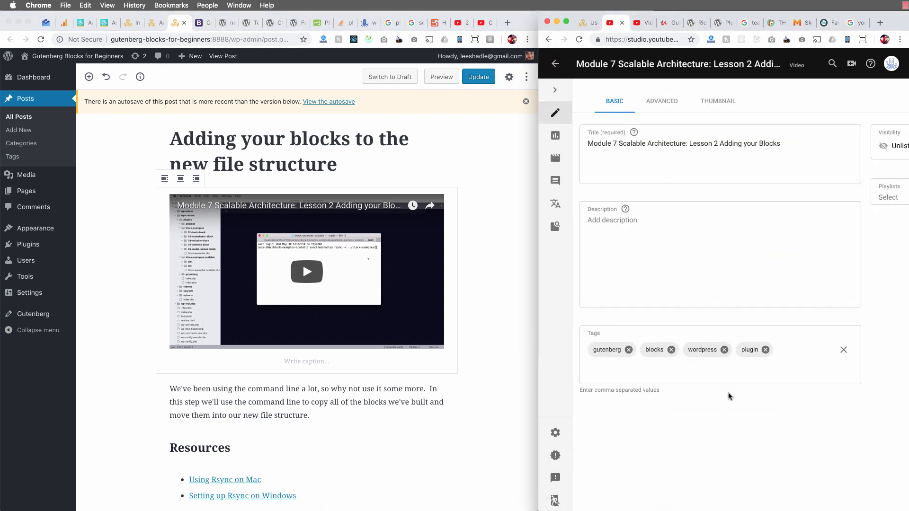
Step: Show the Lesson 2 video's advanced settings to confirm embedding is allowed
left_click(662, 100)
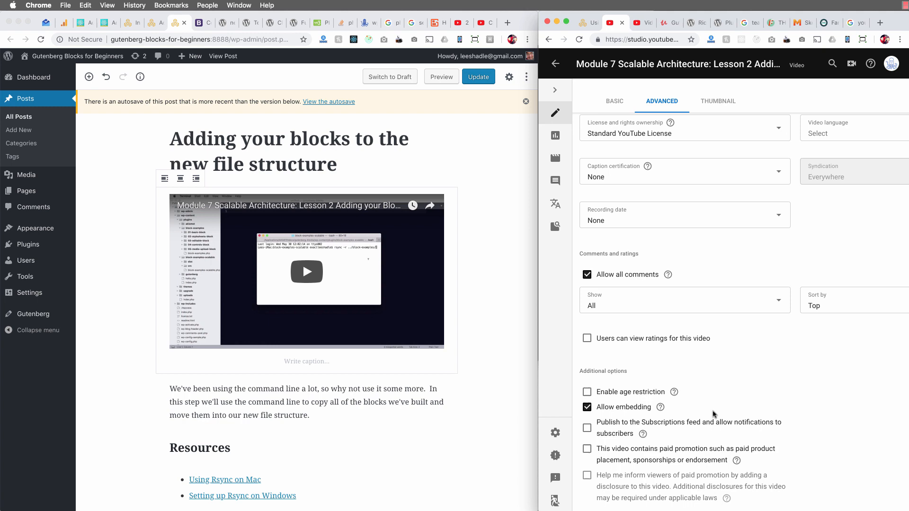
mouse_move(848, 7)
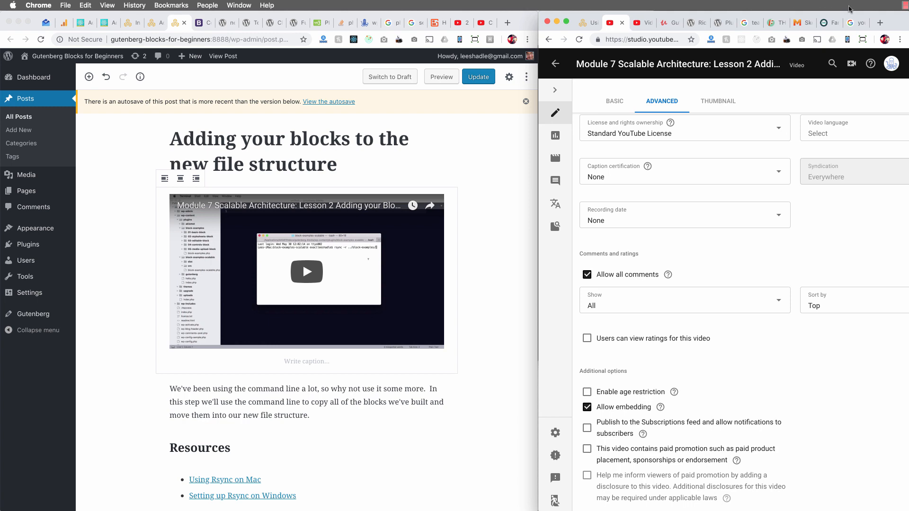